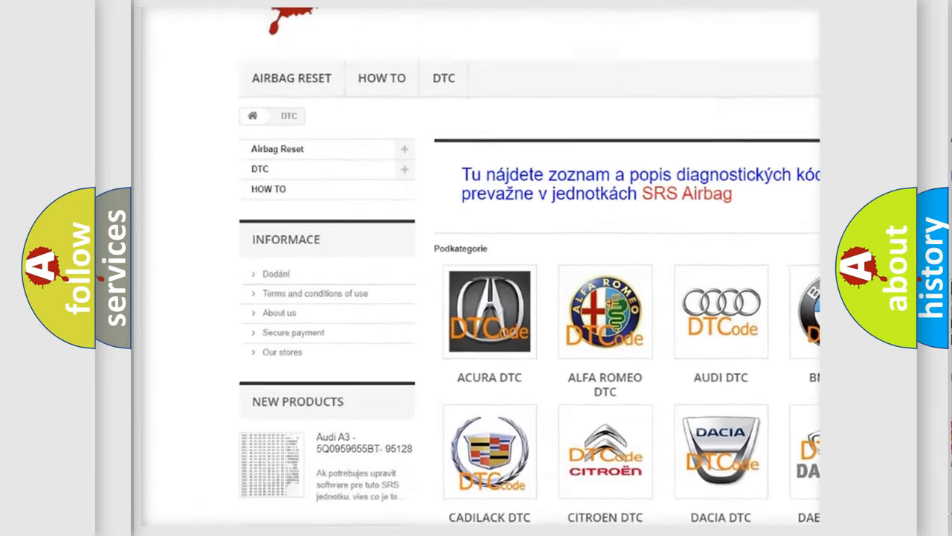
{"action": "scroll", "scroll_direction": "down", "scroll_amount": 3}
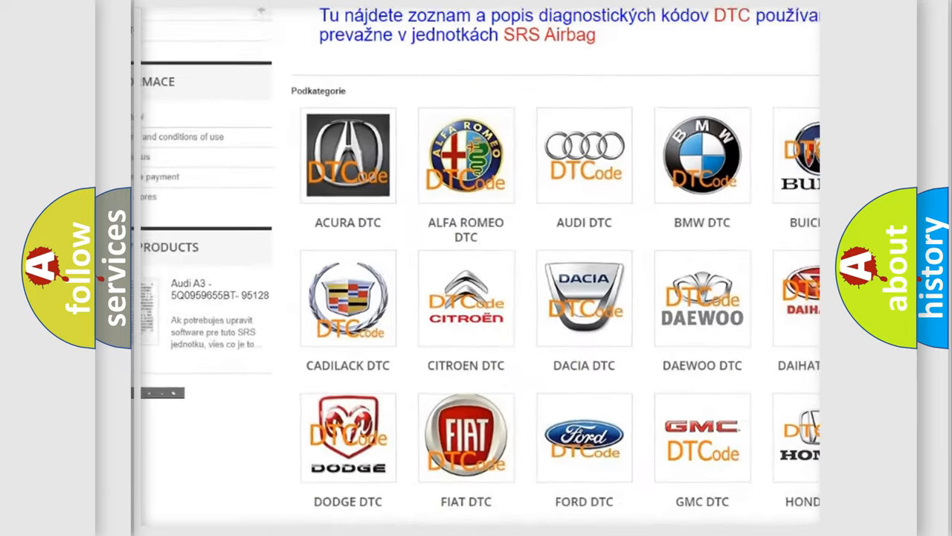